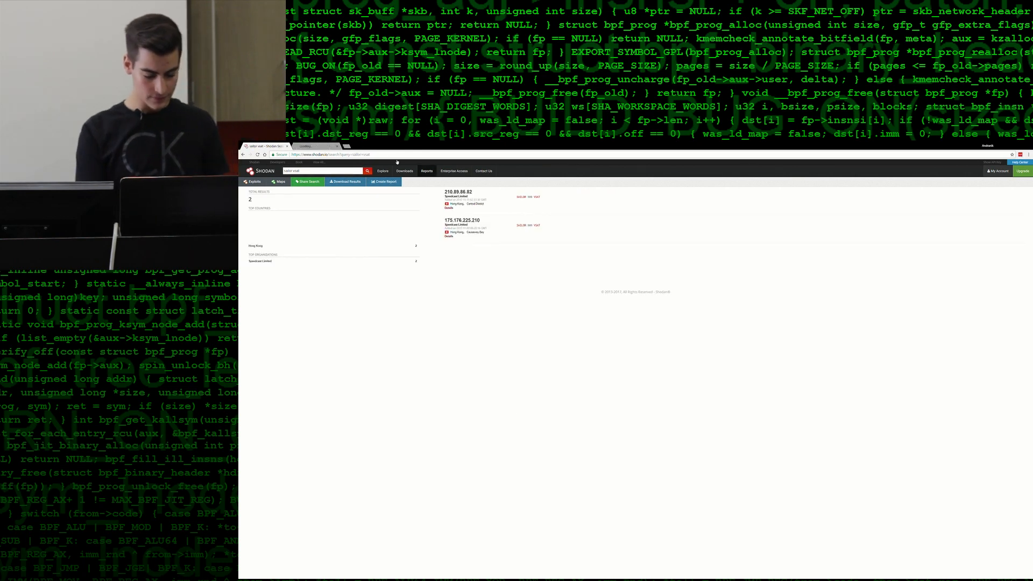
Leave the two-host Shodan netcam results for Google results on 'ghdb' in another tab.
{"action": "left_click", "coordinate": [448, 207]}
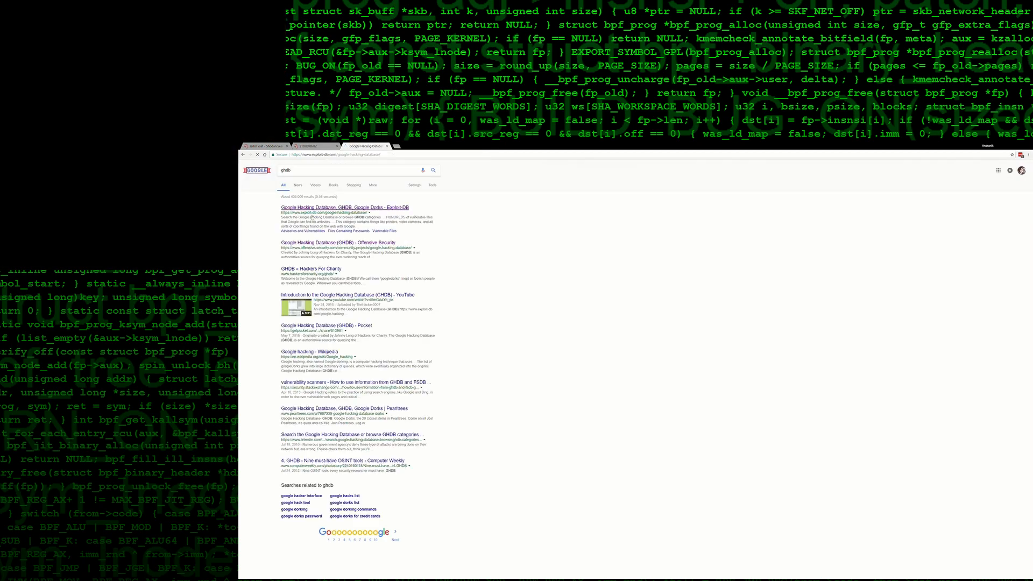
Open the 'Google Hacking Database (GHDB), Google Dorks - Exploit-DB' search result.
{"action": "left_click", "coordinate": [344, 207]}
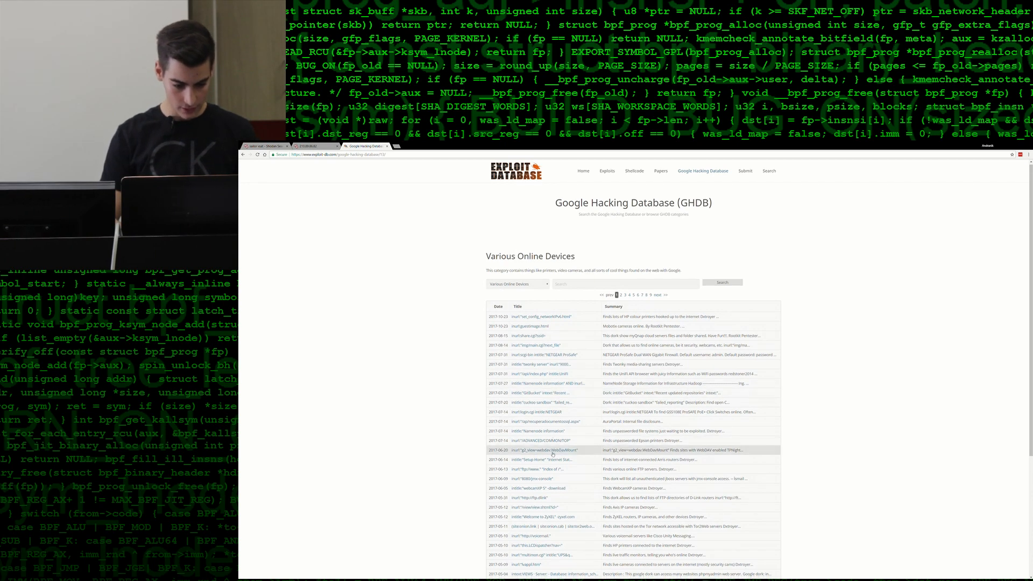
Open the inurl:"/view/view.shtml?id=" Axis IP camera dork from the Various Online Devices list.
{"action": "scroll", "scroll_direction": "down", "scroll_amount": 3}
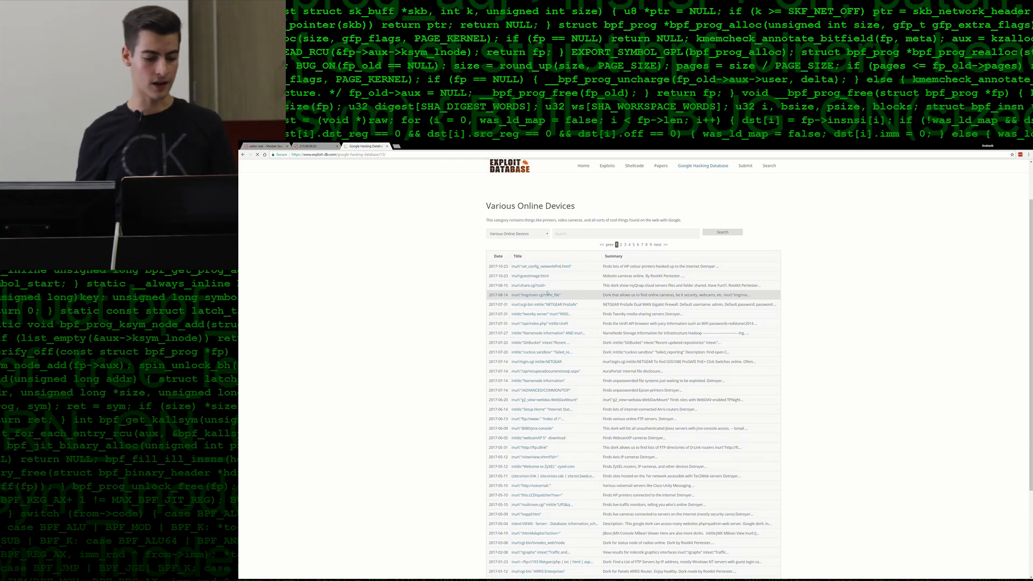
{"action": "left_click", "coordinate": [538, 456]}
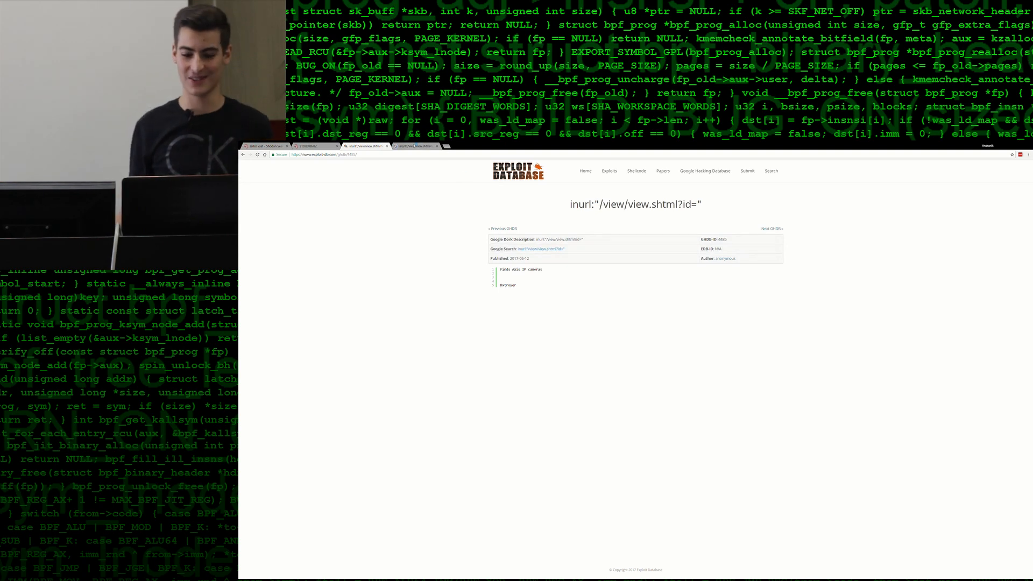
{"action": "left_click", "coordinate": [414, 146]}
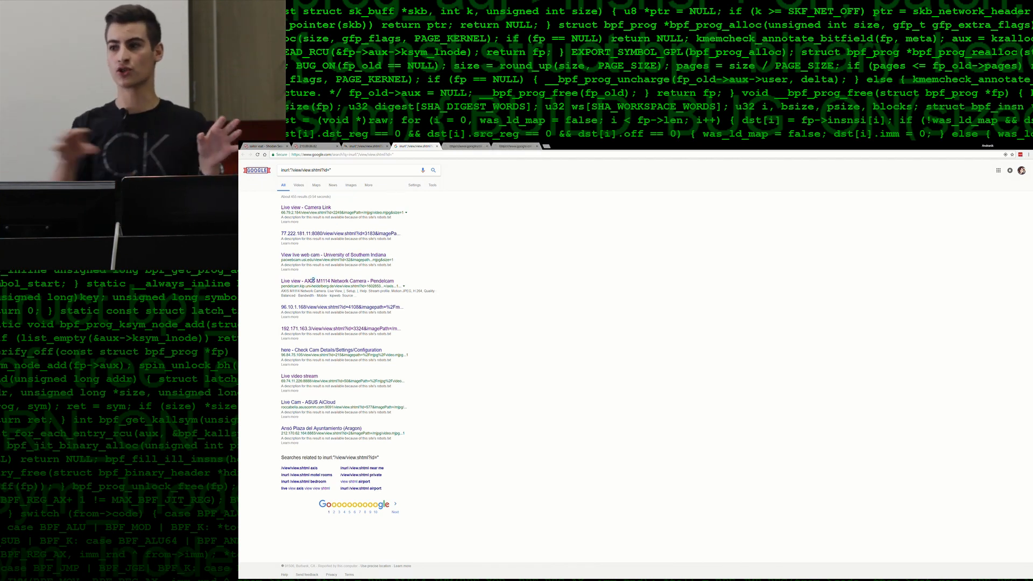
Open a live camera view page from the inurl:"view/view.shtml?id=" Google results.
{"action": "left_click", "coordinate": [305, 207]}
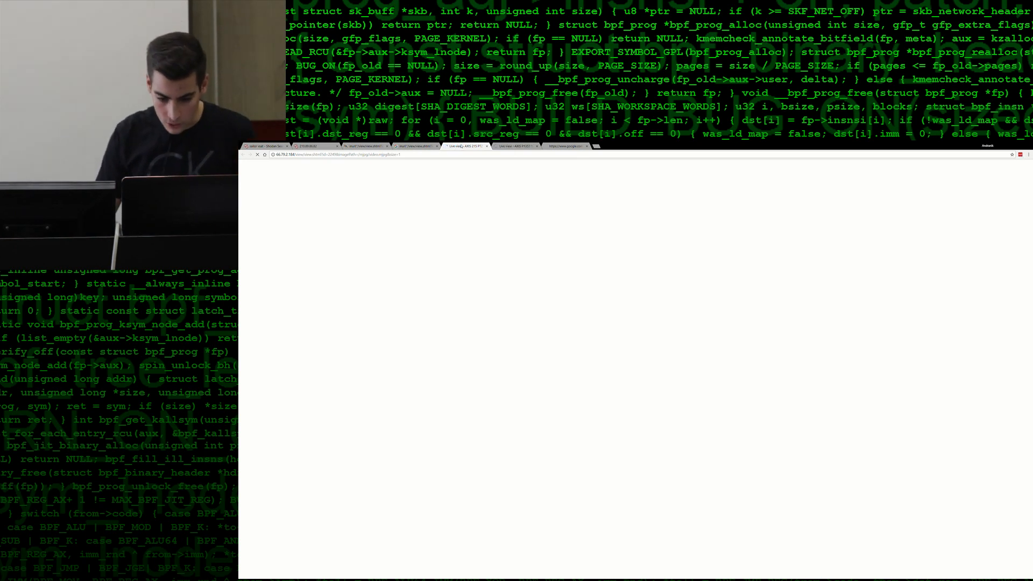
Open the AXIS M1114 Network Camera live view with its pan and zoom controls.
{"action": "left_click", "coordinate": [513, 145]}
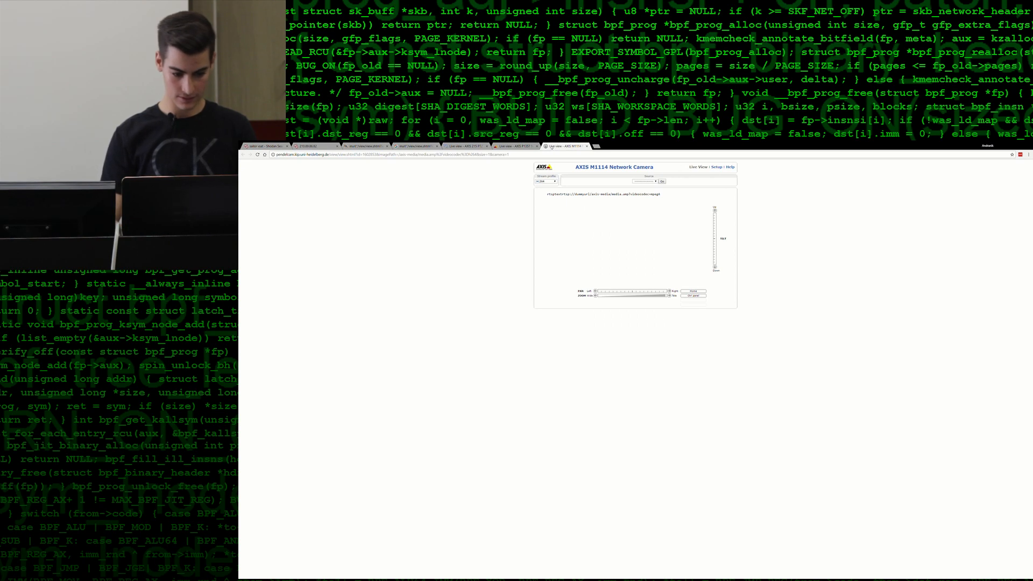
{"action": "left_click", "coordinate": [468, 146]}
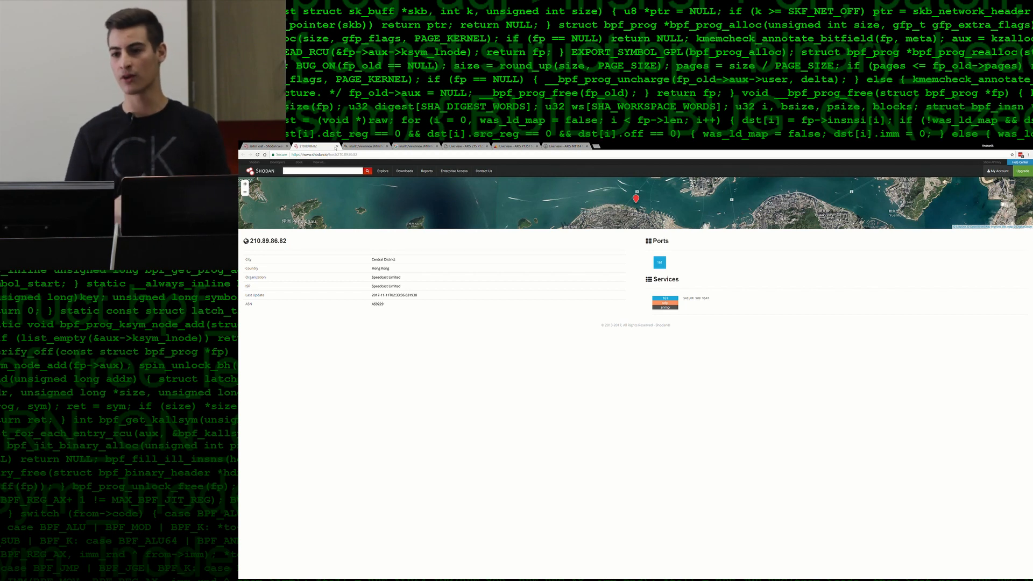
{"action": "mouse_move", "coordinate": [1006, 249]}
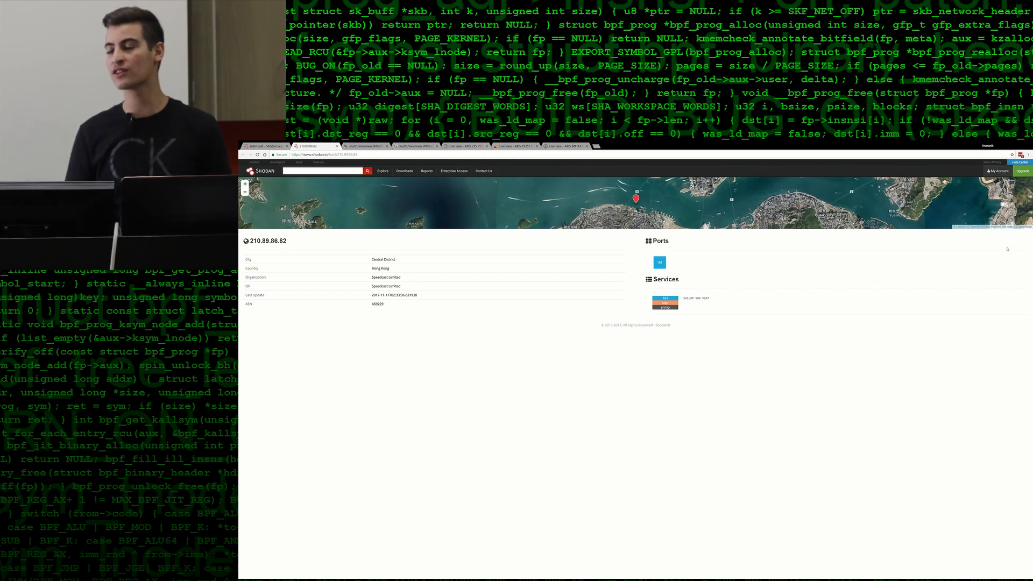